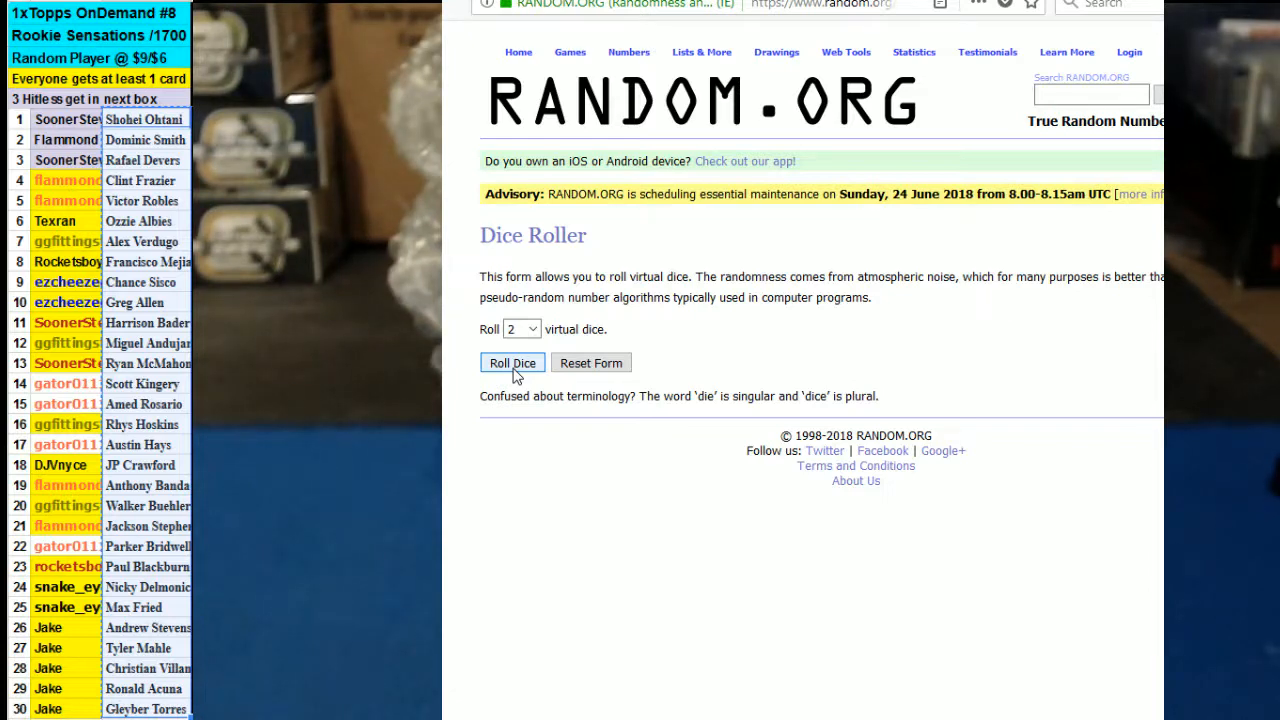
Return to the List Randomizer holding the 30 player names and shuffle them.
click(512, 362)
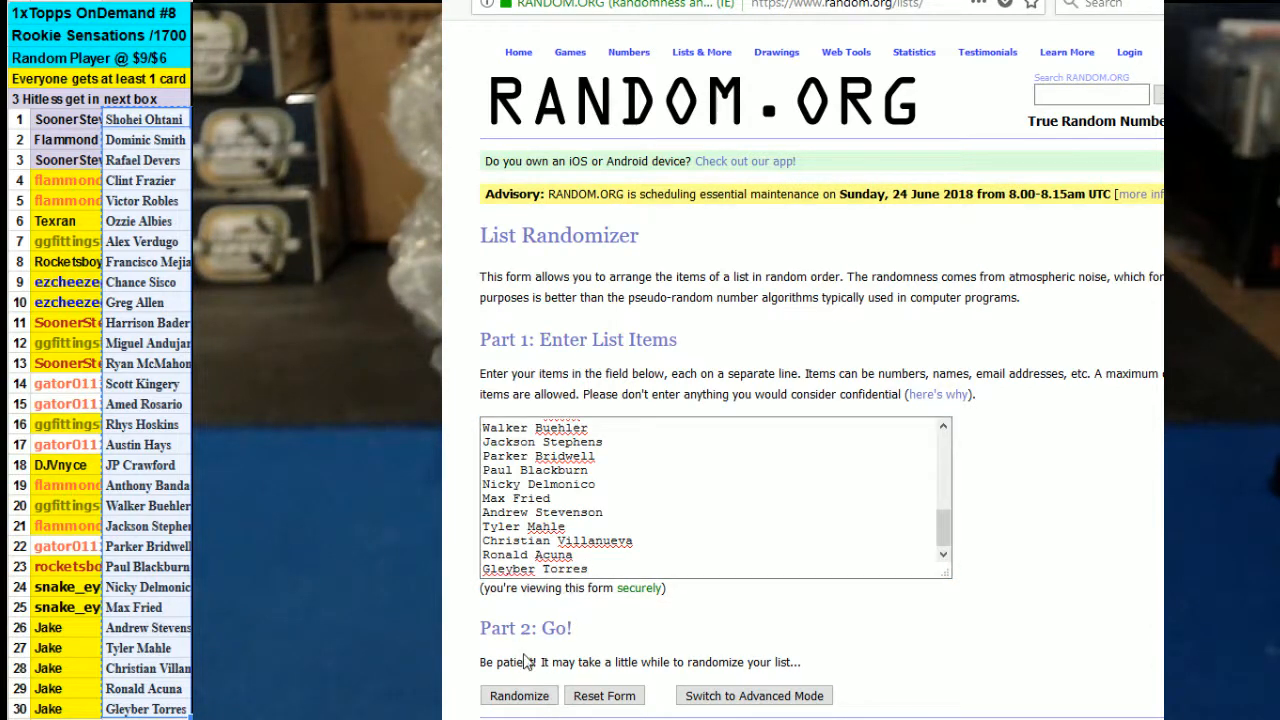
click(519, 695)
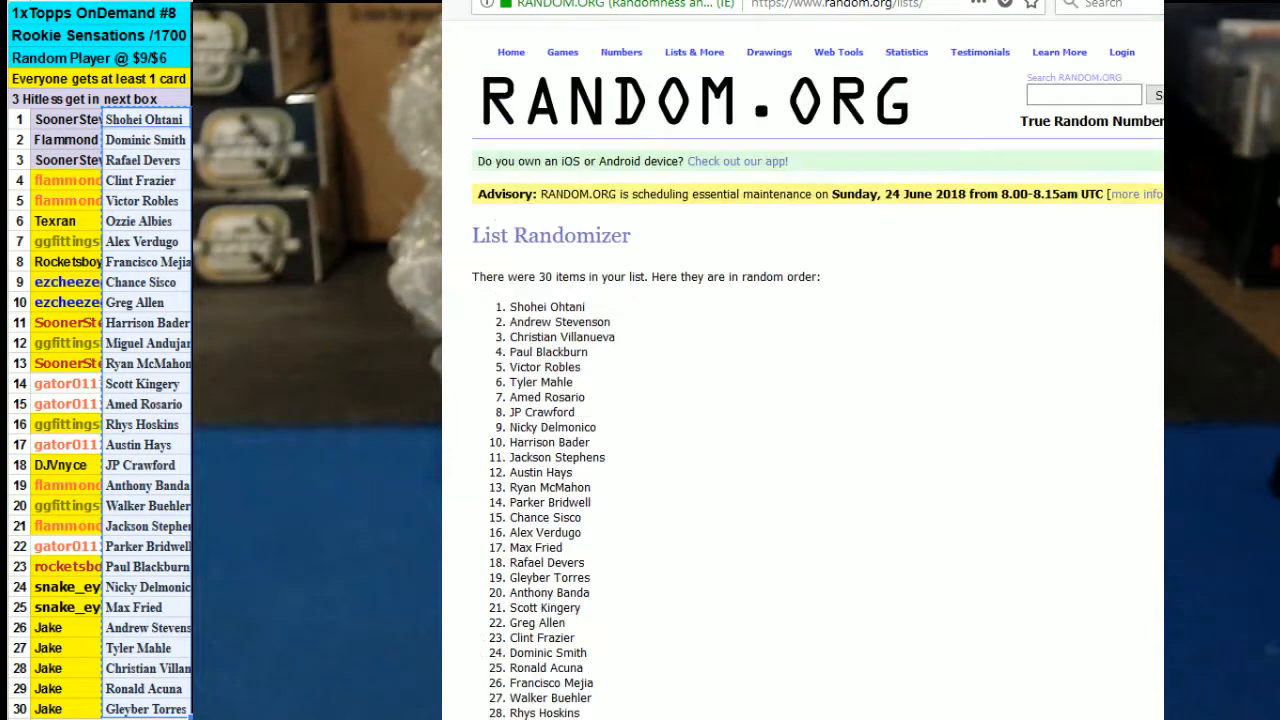
Scroll through the results and re-randomize, leaving Austin Hays and JP Crawford on top.
scroll(down, 3)
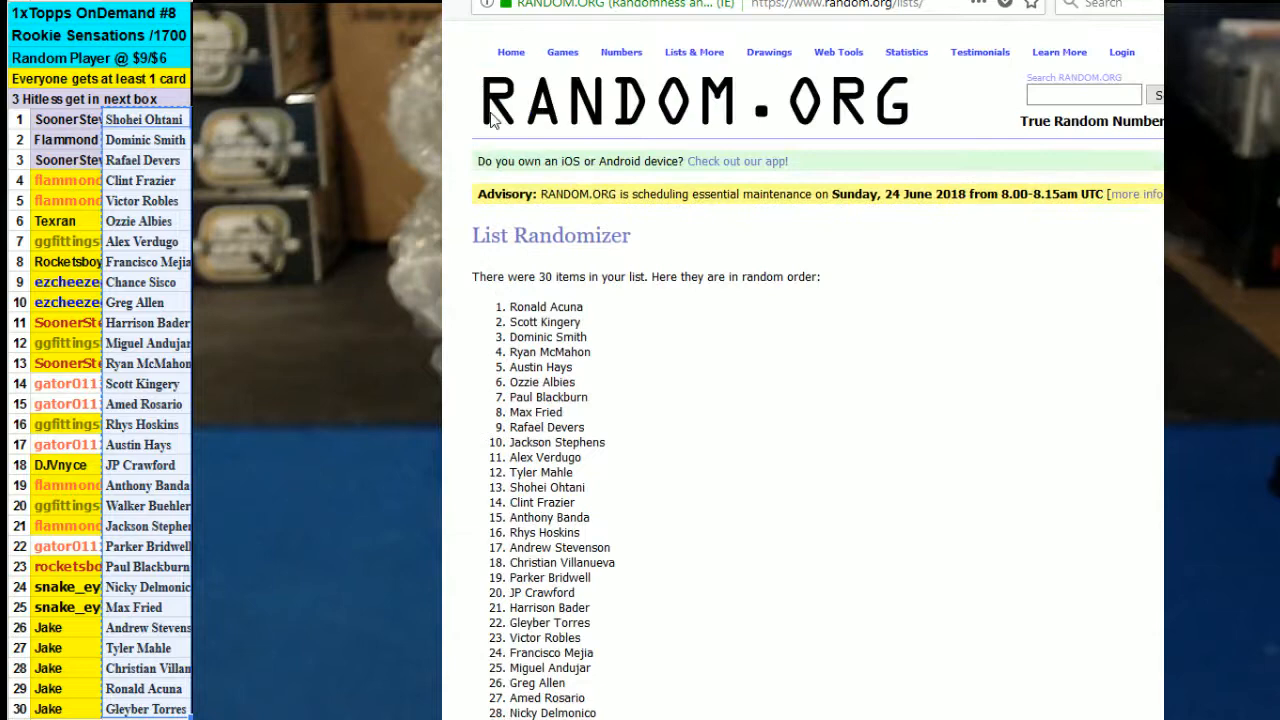
scroll(down, 3)
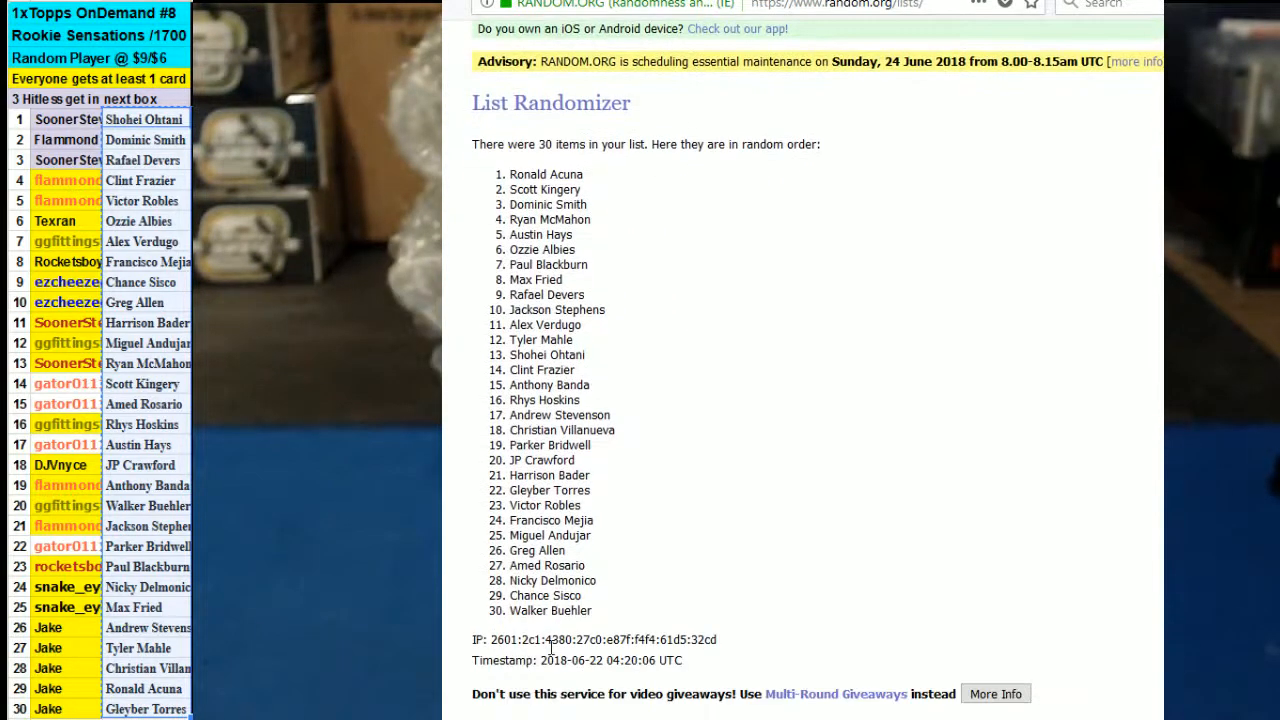
scroll(up, 3)
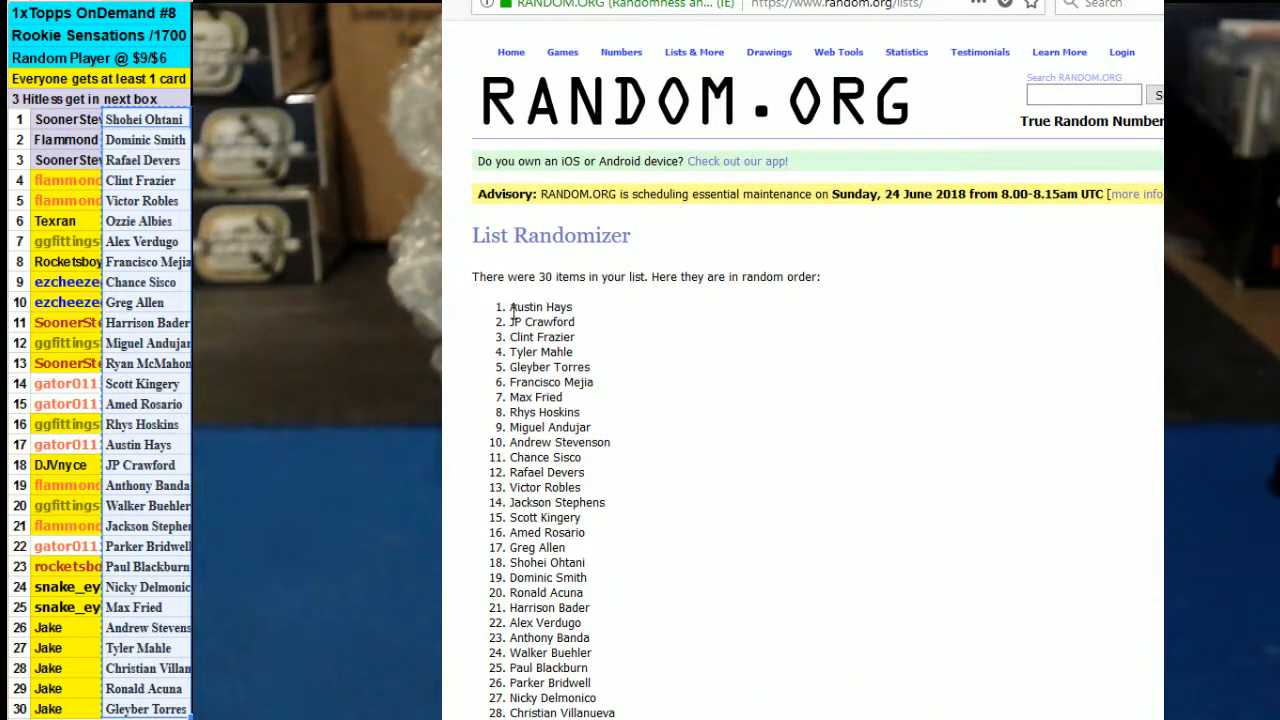
Select the whole randomized name list, Austin Hays through Ryan McMahon.
drag(510, 306, 620, 712)
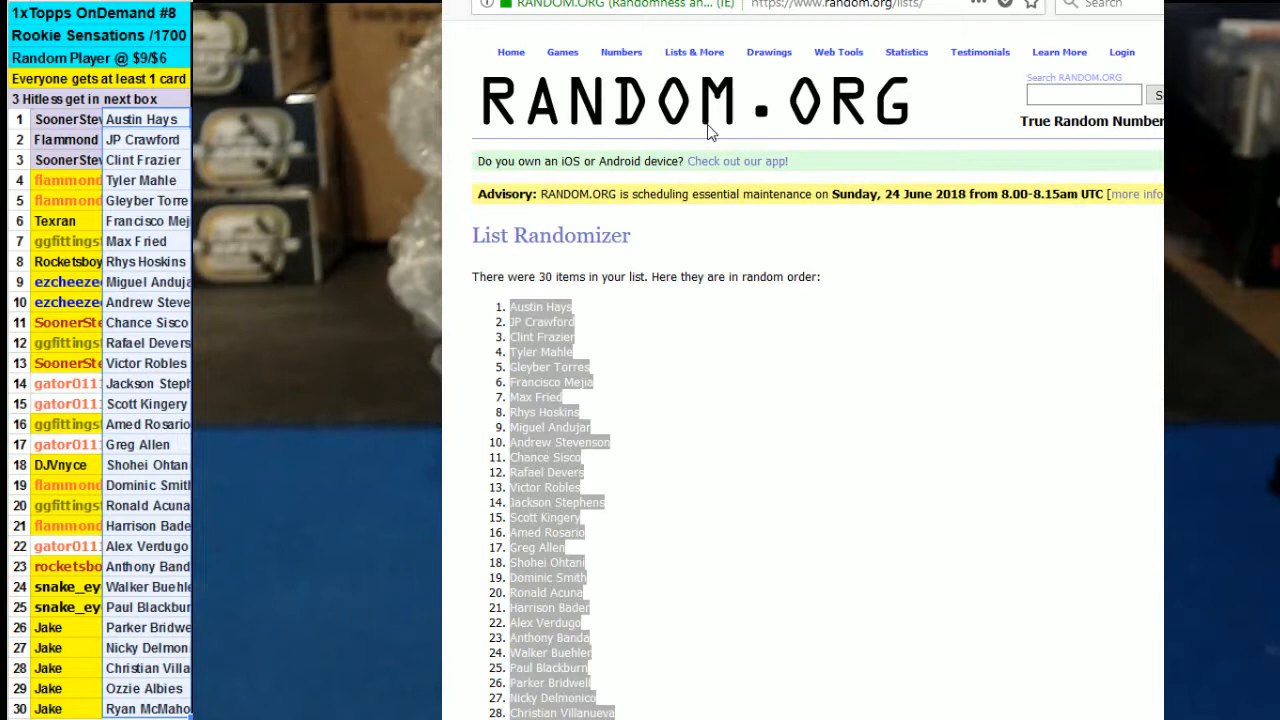
mouse_move(483, 515)
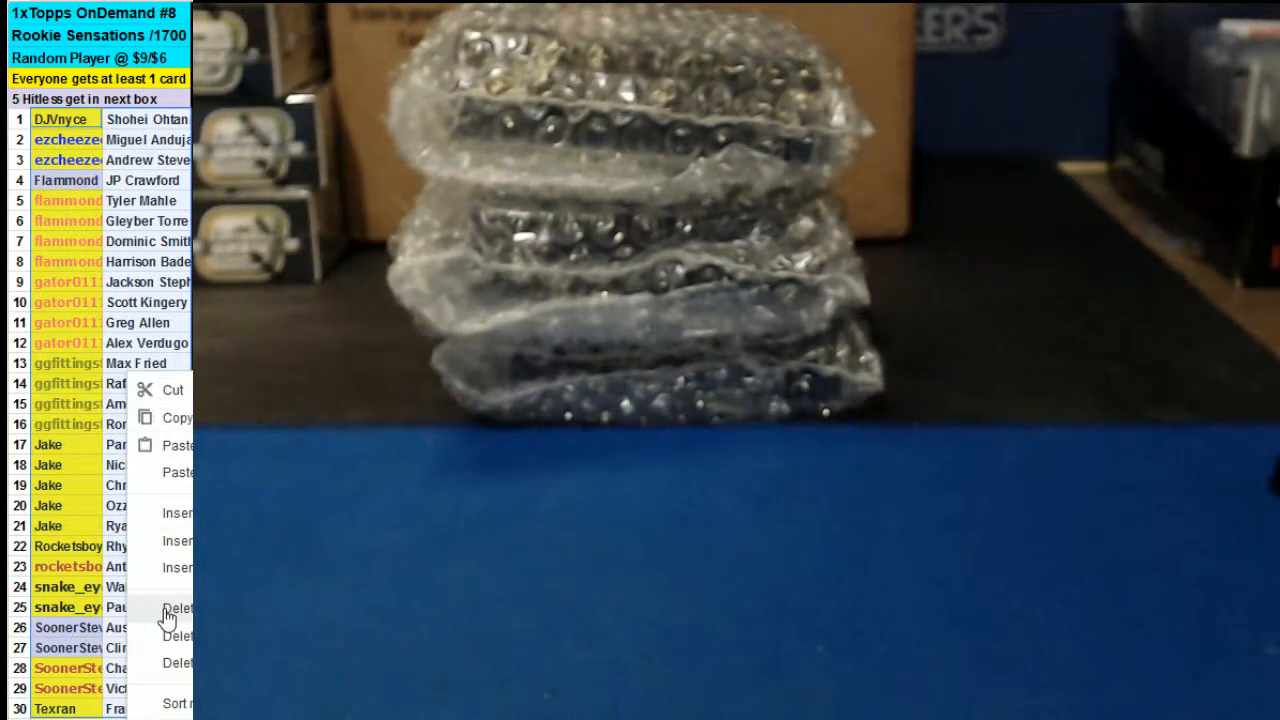
Sort the break rows A→Z by player name, Alex Verdugo to Walker Buehler.
click(175, 703)
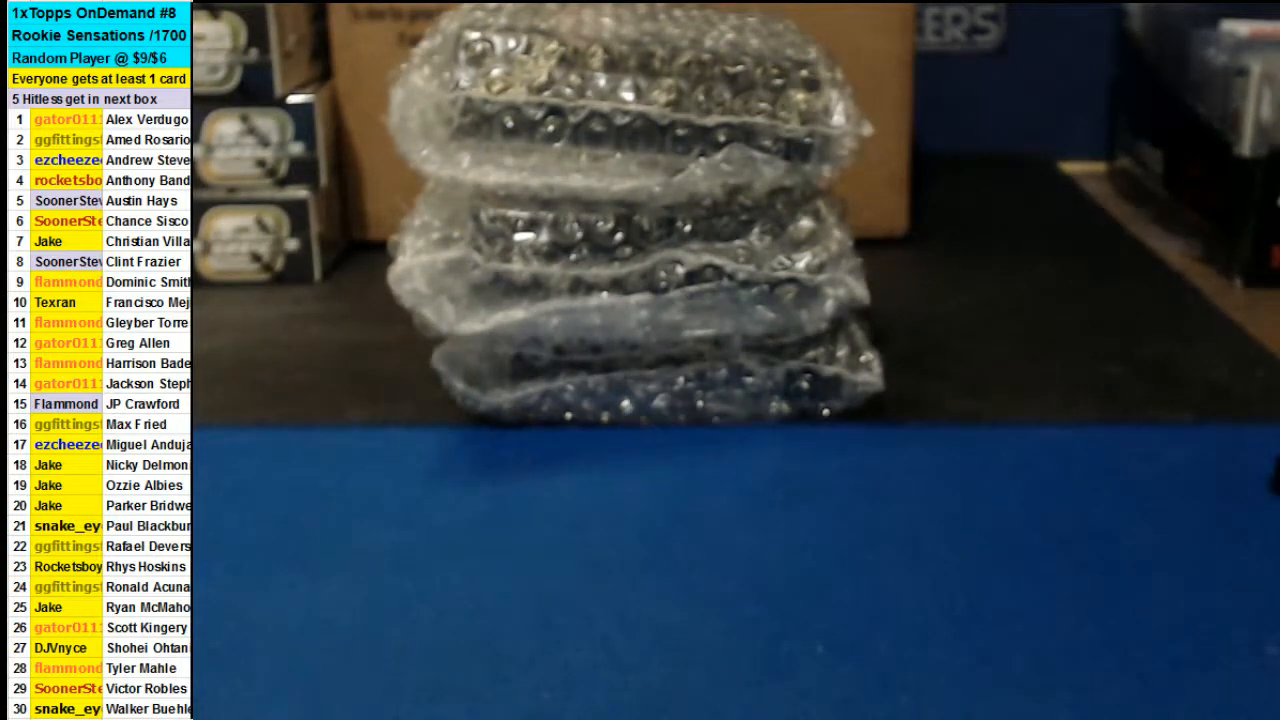